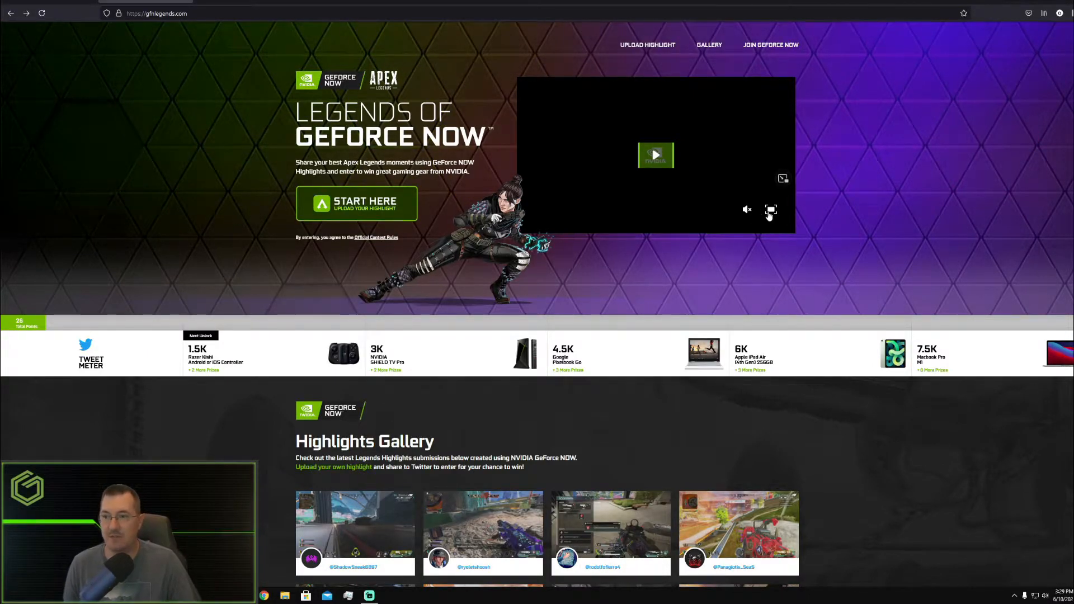
Watch the how-to video enlarged and interact with its player controls.
{"action": "left_click", "coordinate": [771, 210]}
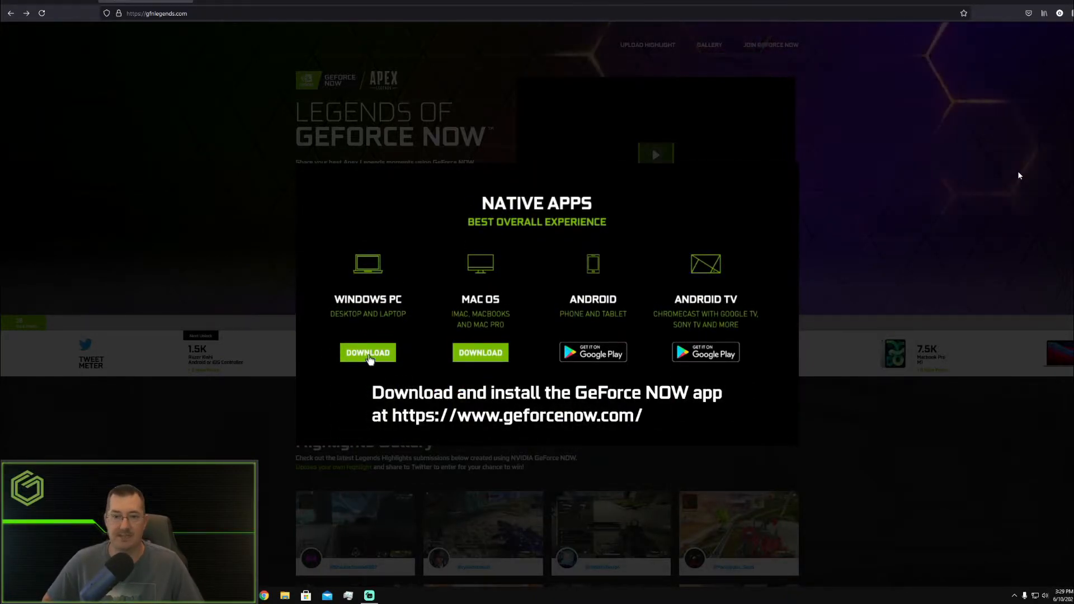
{"action": "left_click", "coordinate": [367, 352]}
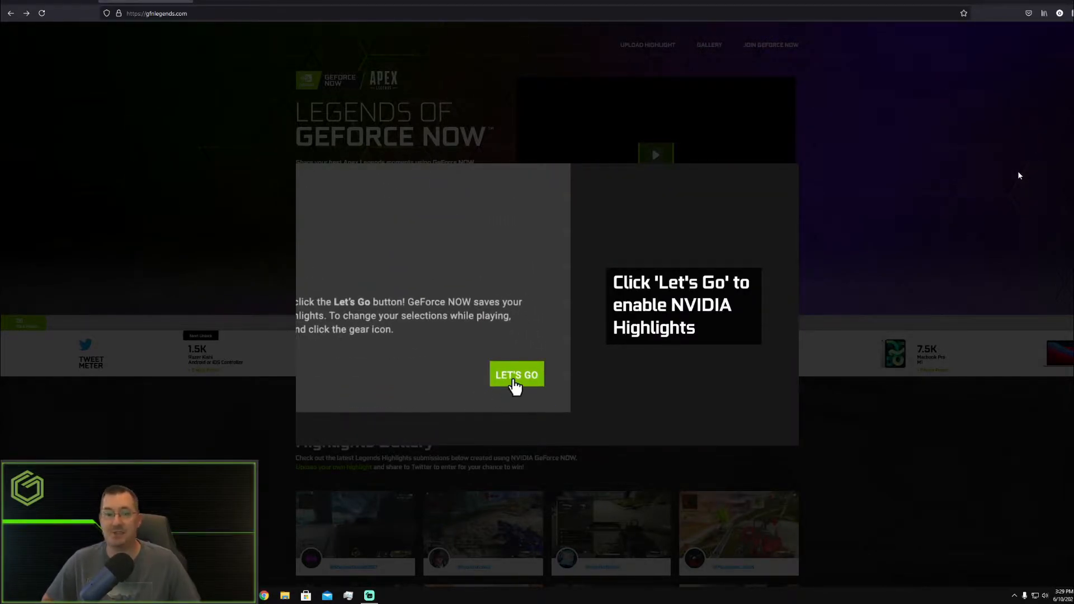
{"action": "left_click", "coordinate": [516, 375]}
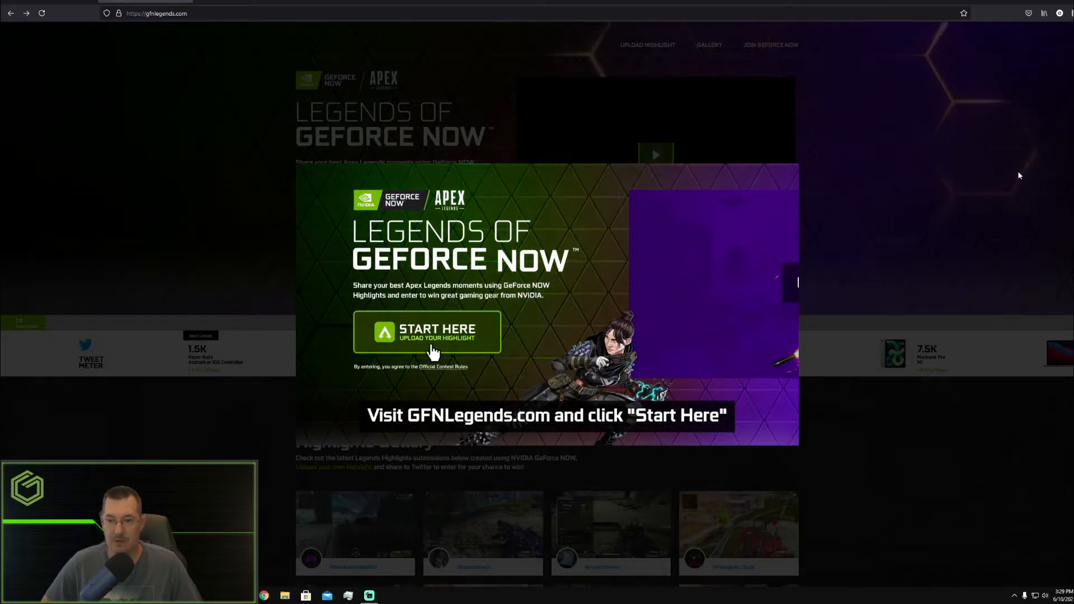
{"action": "left_click", "coordinate": [427, 332]}
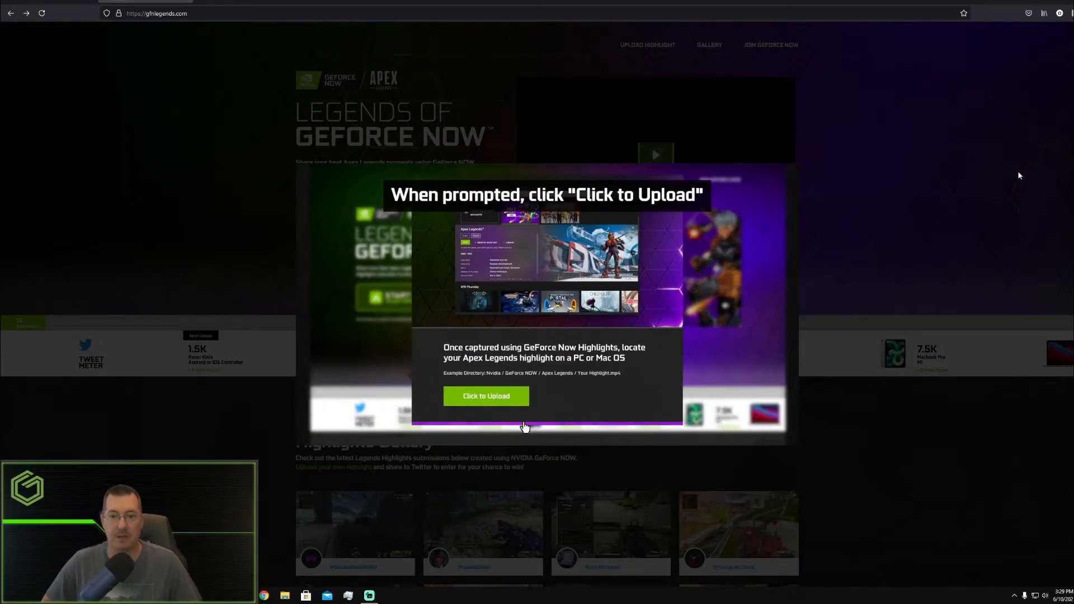
{"action": "left_click", "coordinate": [486, 396]}
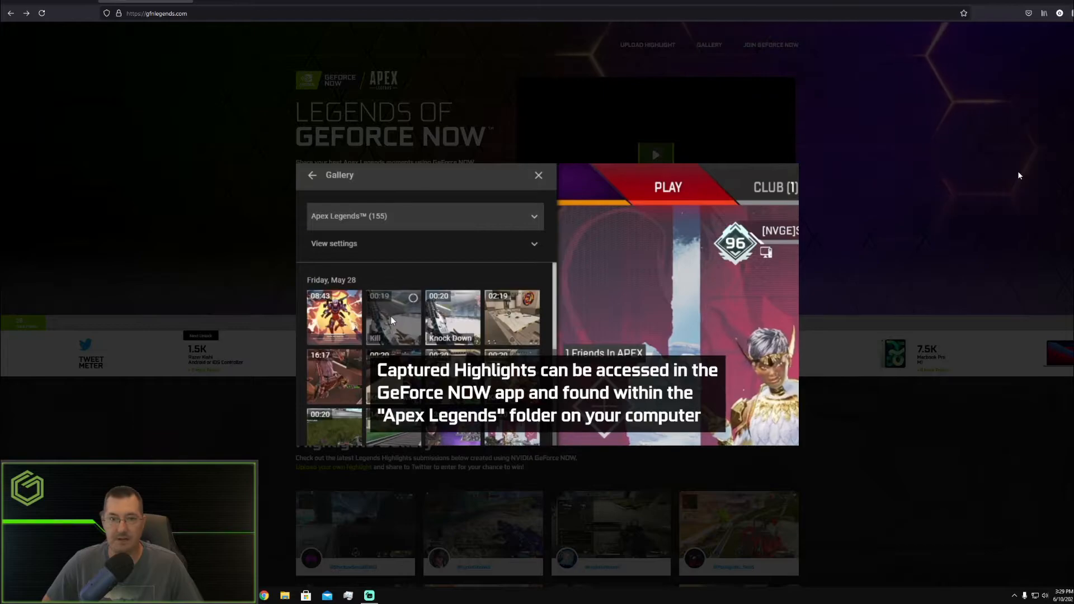
{"action": "left_click", "coordinate": [393, 317]}
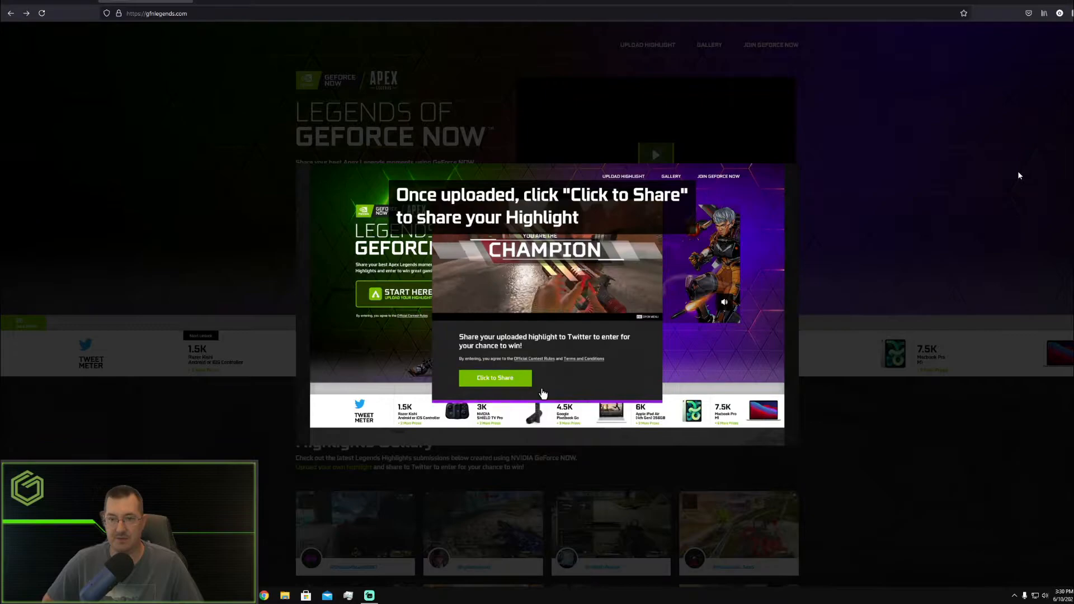
{"action": "left_click", "coordinate": [495, 378]}
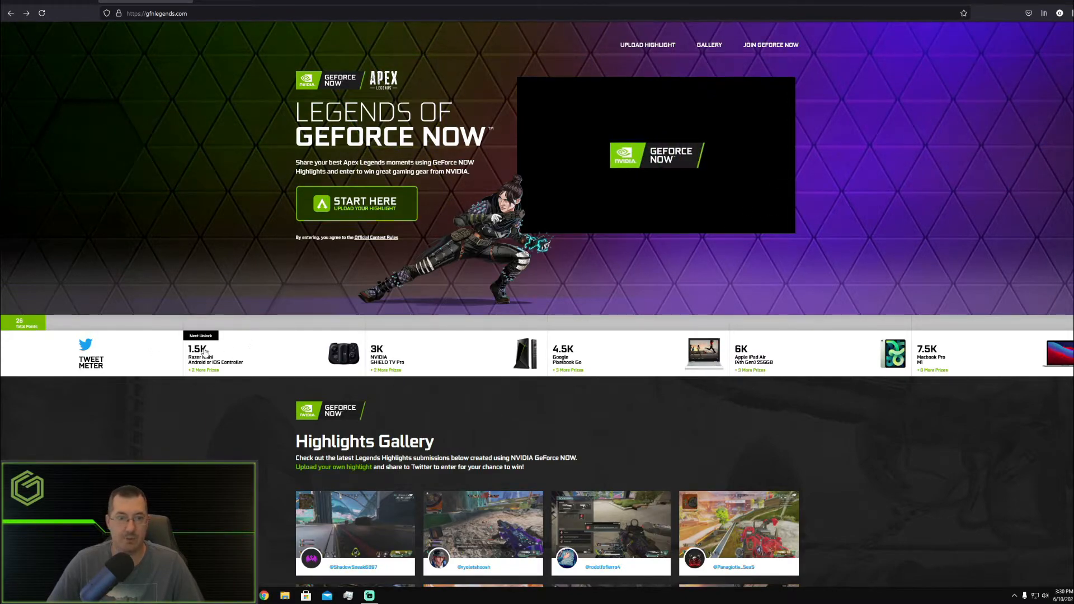
Browse the full prizing lists for the 1.5K, 3K and 4.5K tiers.
{"action": "left_click", "coordinate": [203, 370]}
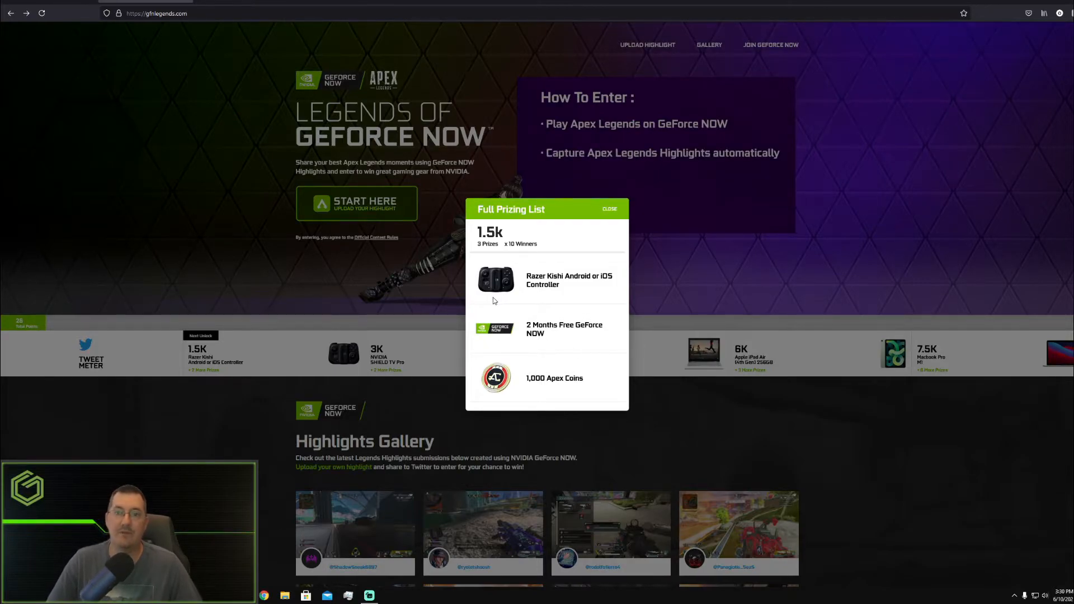
{"action": "left_click", "coordinate": [609, 209]}
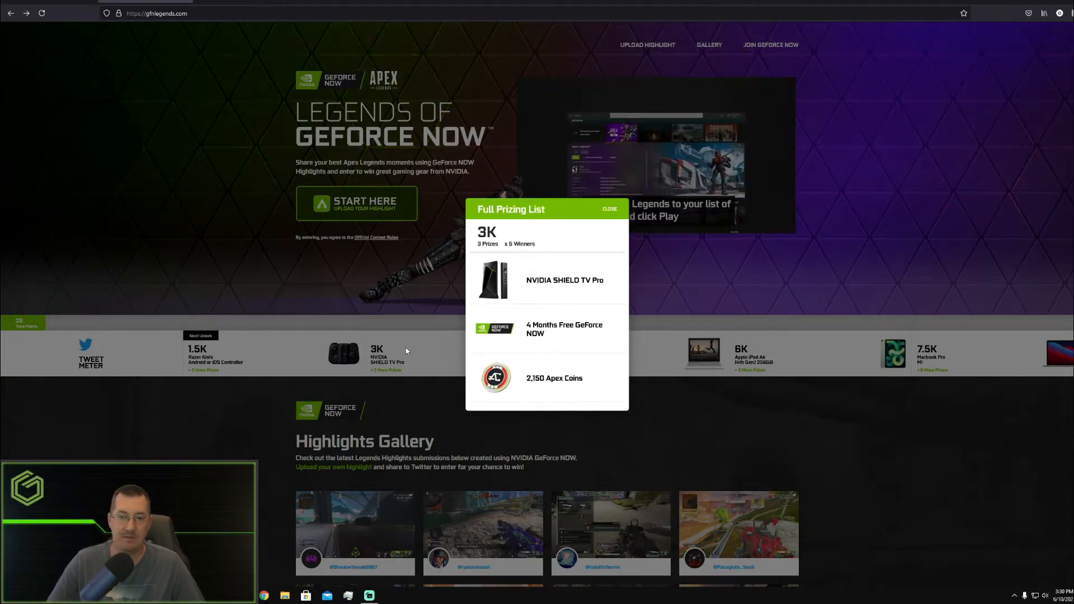
{"action": "left_click", "coordinate": [608, 209]}
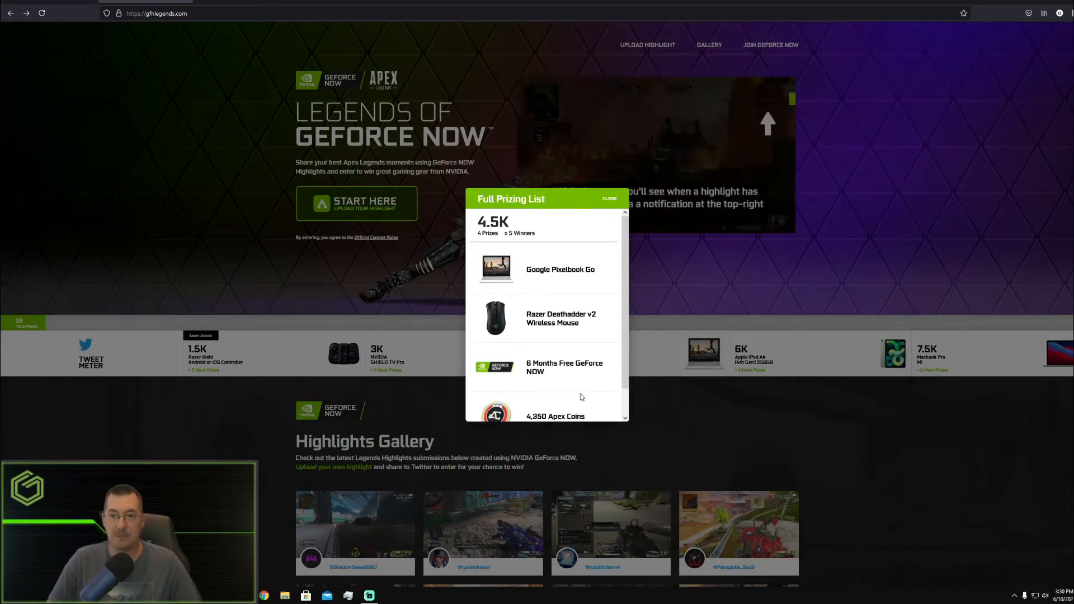
{"action": "scroll", "scroll_direction": "down", "scroll_amount": 3}
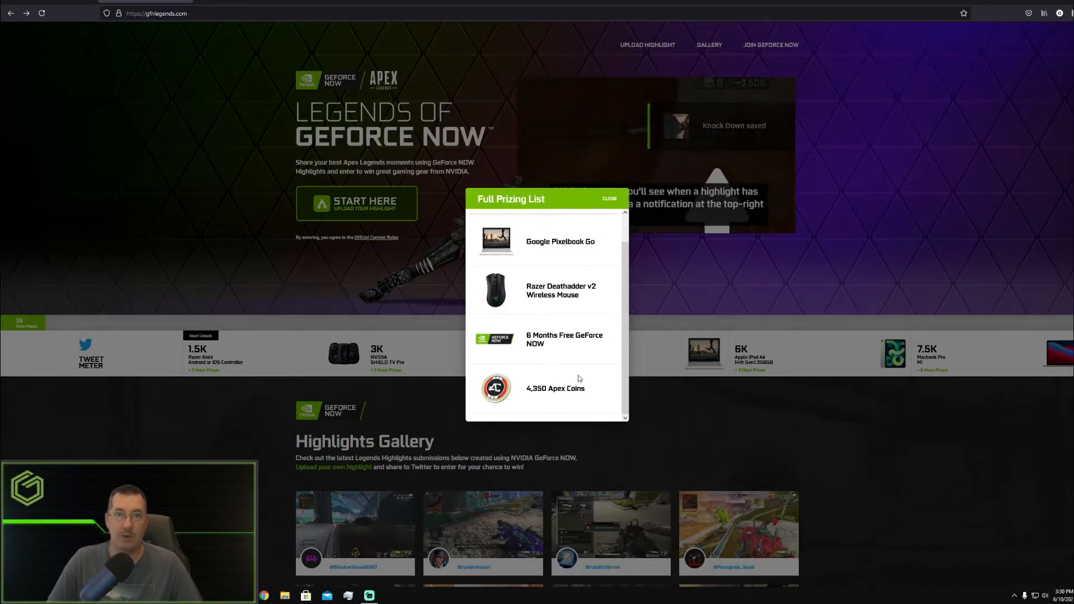
Review the full prizing lists for the 6K and 7.5K tiers.
{"action": "left_click", "coordinate": [608, 199]}
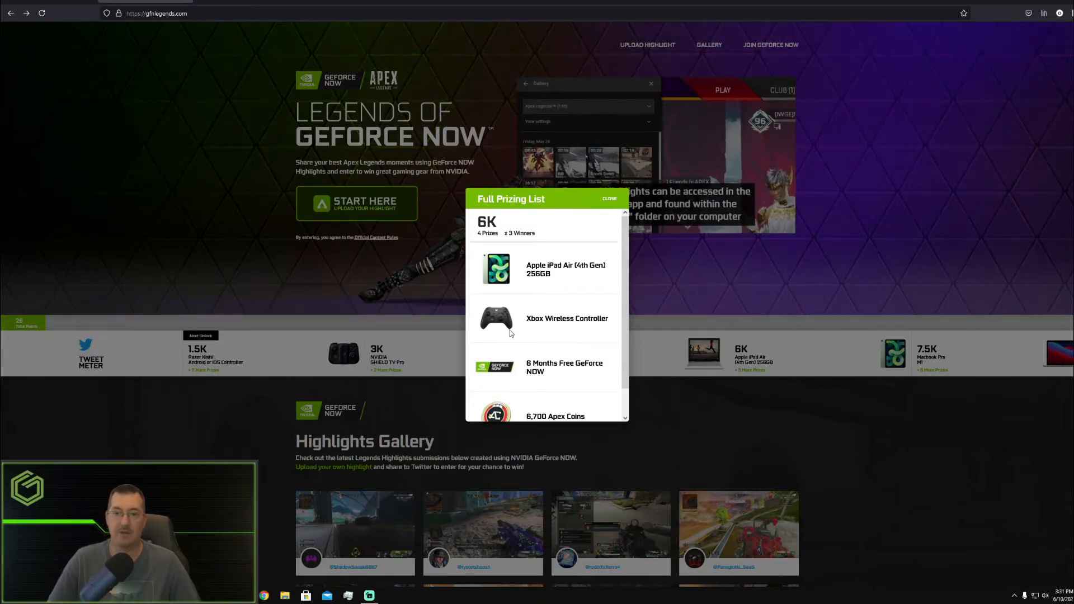
{"action": "scroll", "scroll_direction": "down", "scroll_amount": 3}
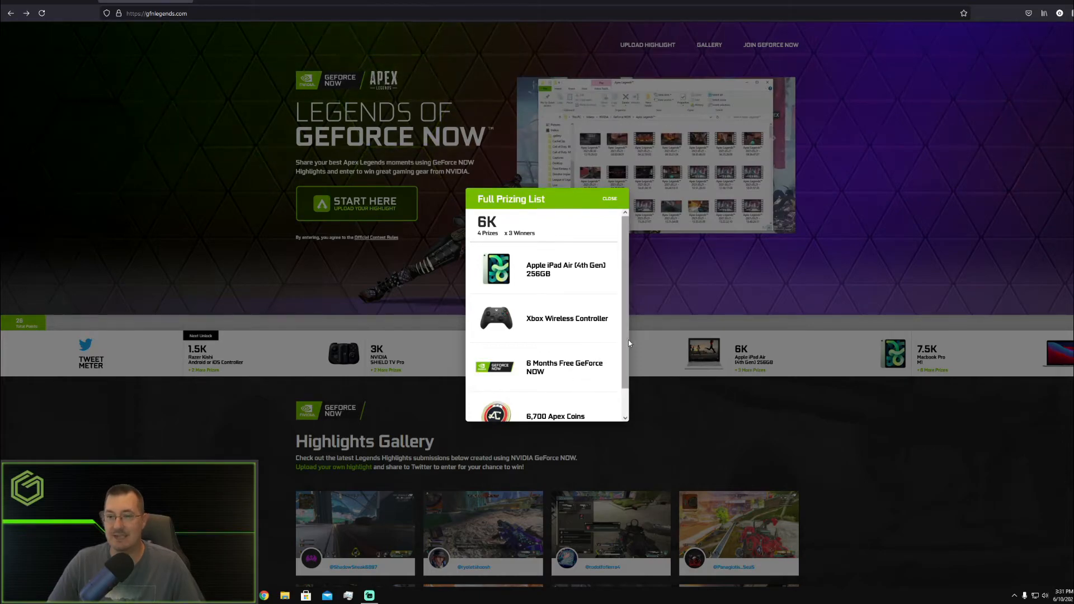
{"action": "left_click", "coordinate": [609, 199]}
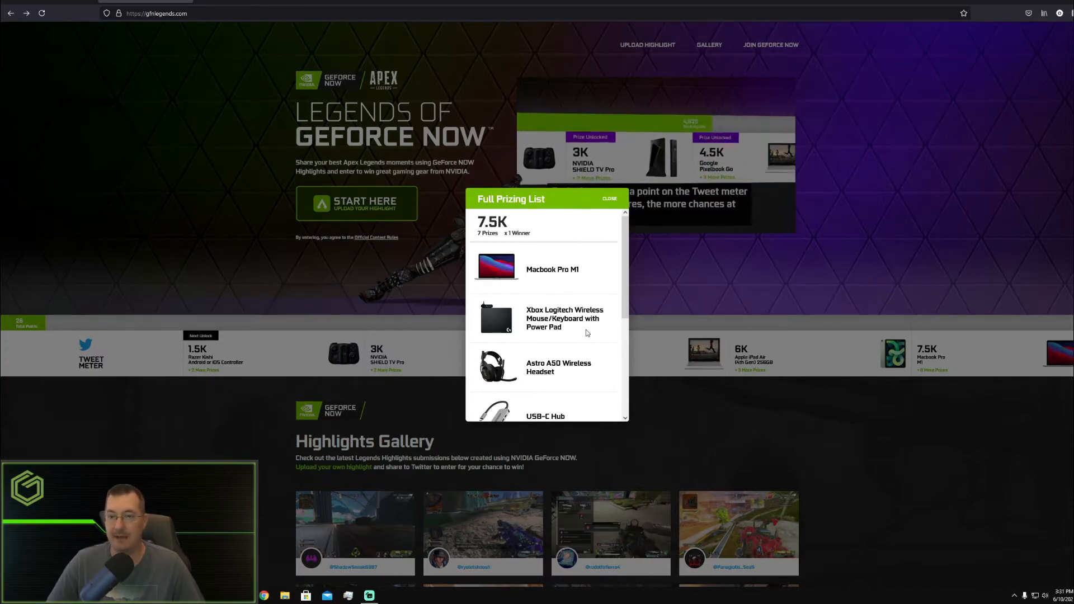
{"action": "scroll", "scroll_direction": "down", "scroll_amount": 3}
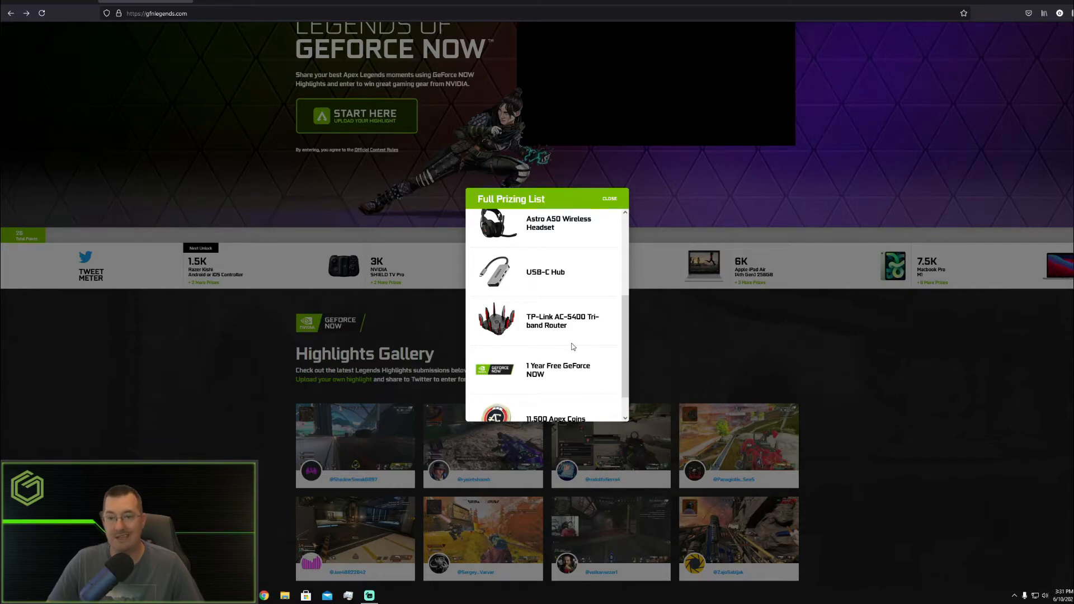
{"action": "scroll", "scroll_direction": "down", "scroll_amount": 3}
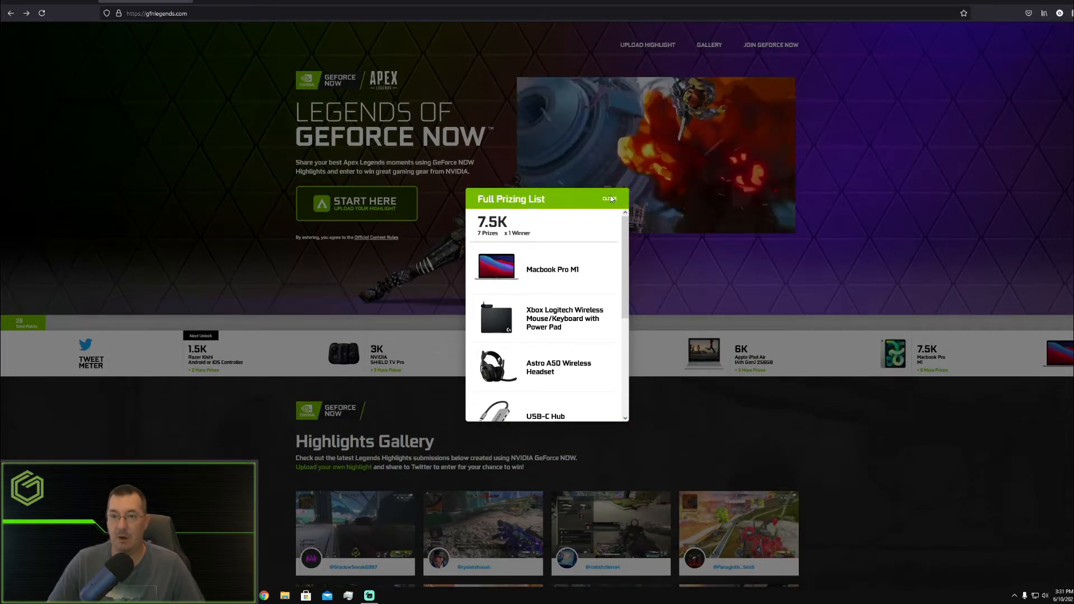
Close the full prizing list and start the how-to-enter video.
{"action": "left_click", "coordinate": [611, 199]}
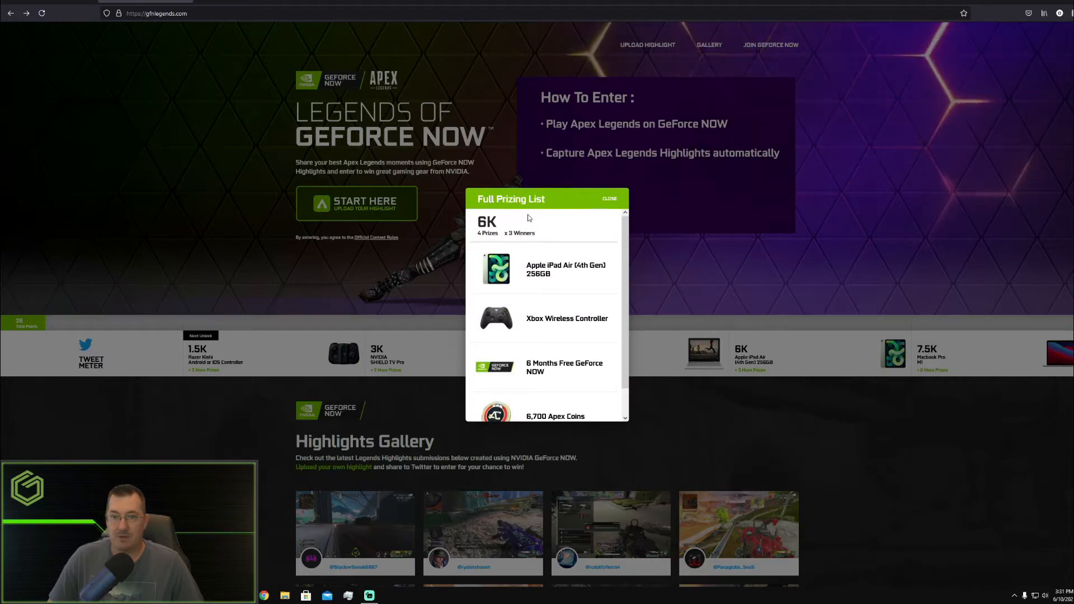
{"action": "left_click", "coordinate": [609, 199]}
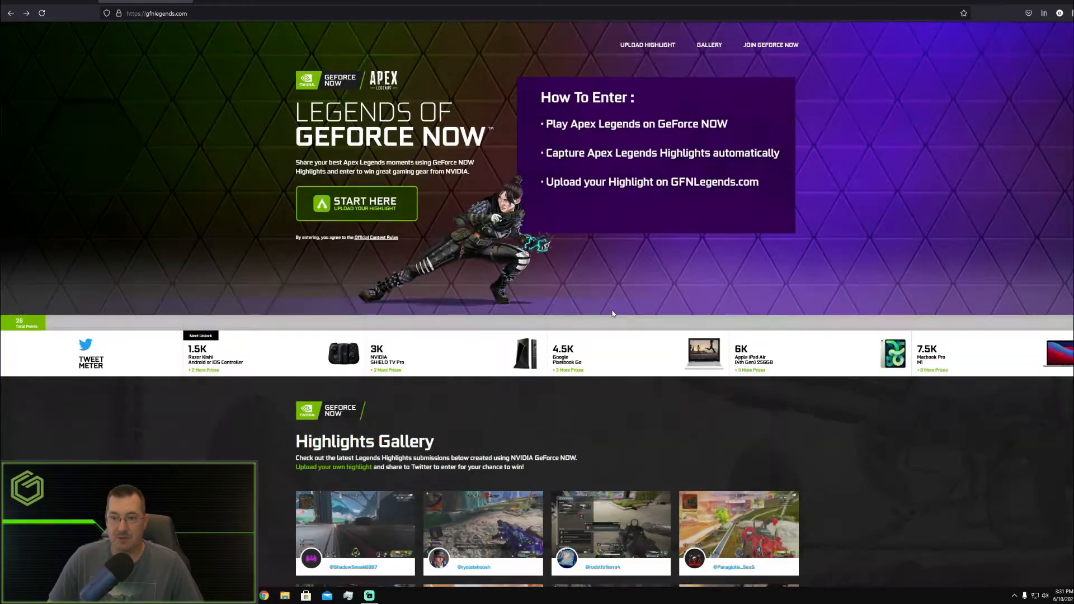
{"action": "left_click", "coordinate": [343, 352]}
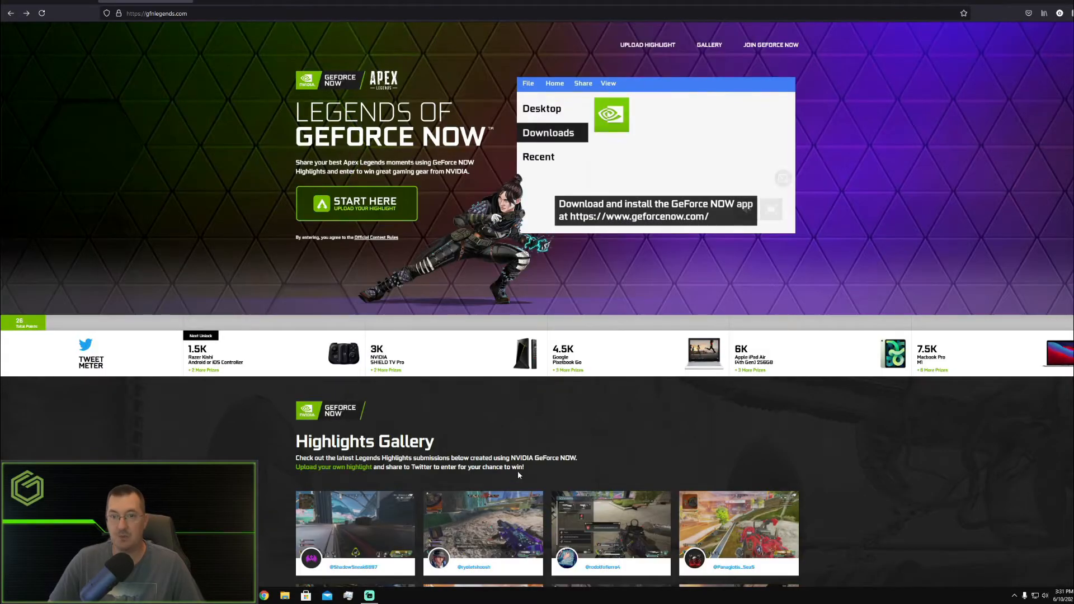
Page through Highlights Gallery pages 2 and 3, then back to the first page.
{"action": "scroll", "scroll_direction": "down", "scroll_amount": 3}
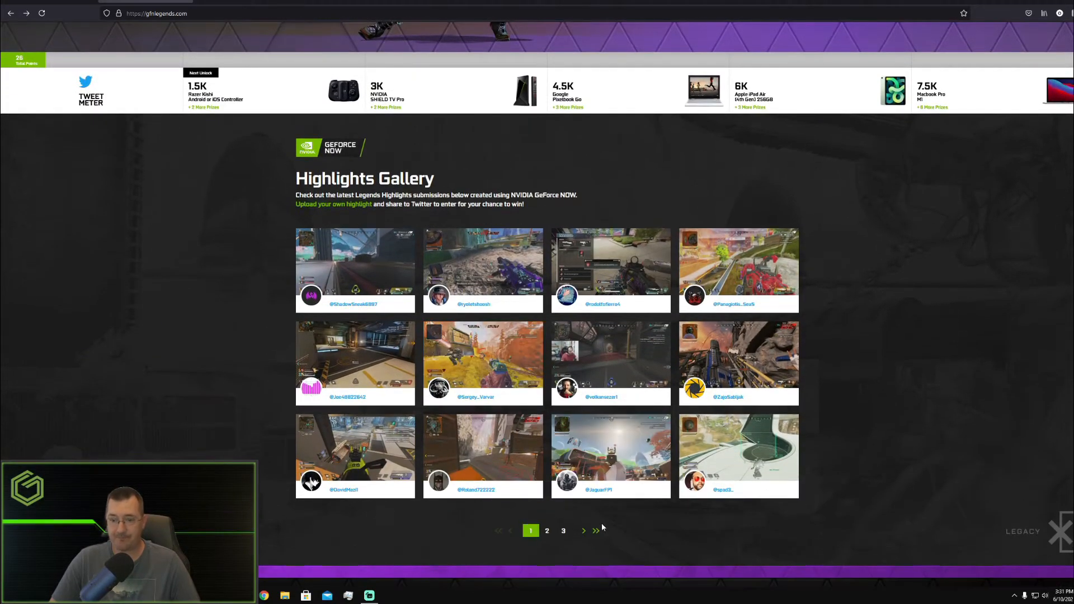
{"action": "left_click", "coordinate": [547, 531]}
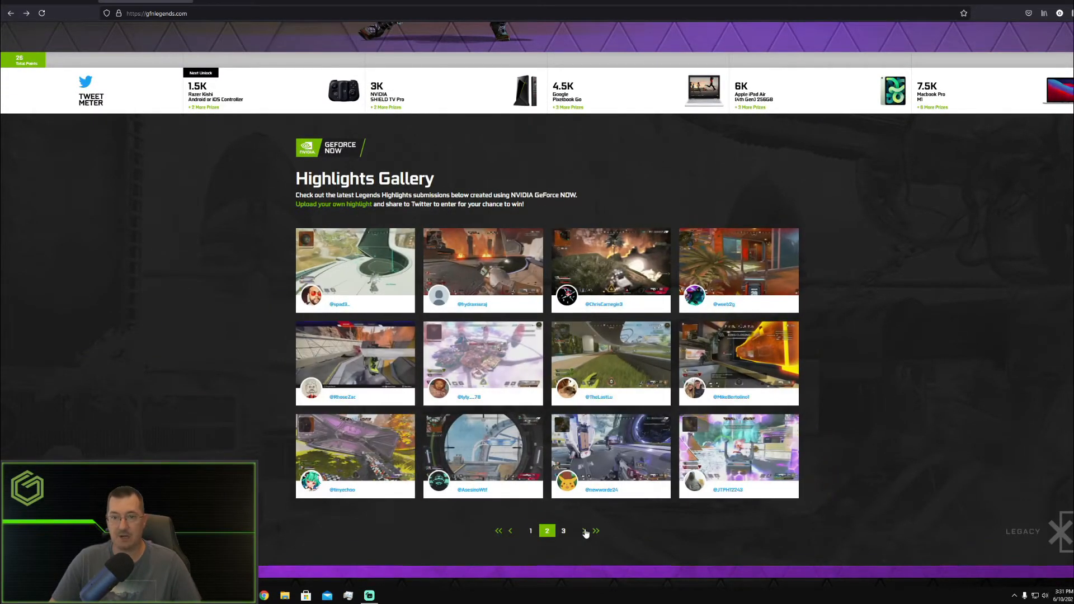
{"action": "left_click", "coordinate": [563, 530]}
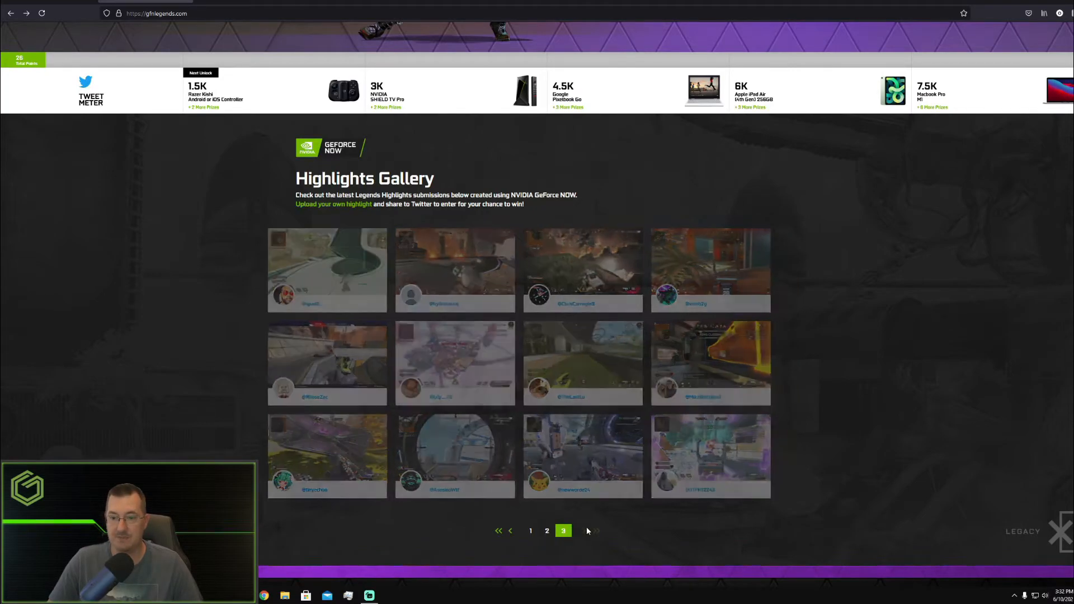
{"action": "left_click", "coordinate": [511, 530]}
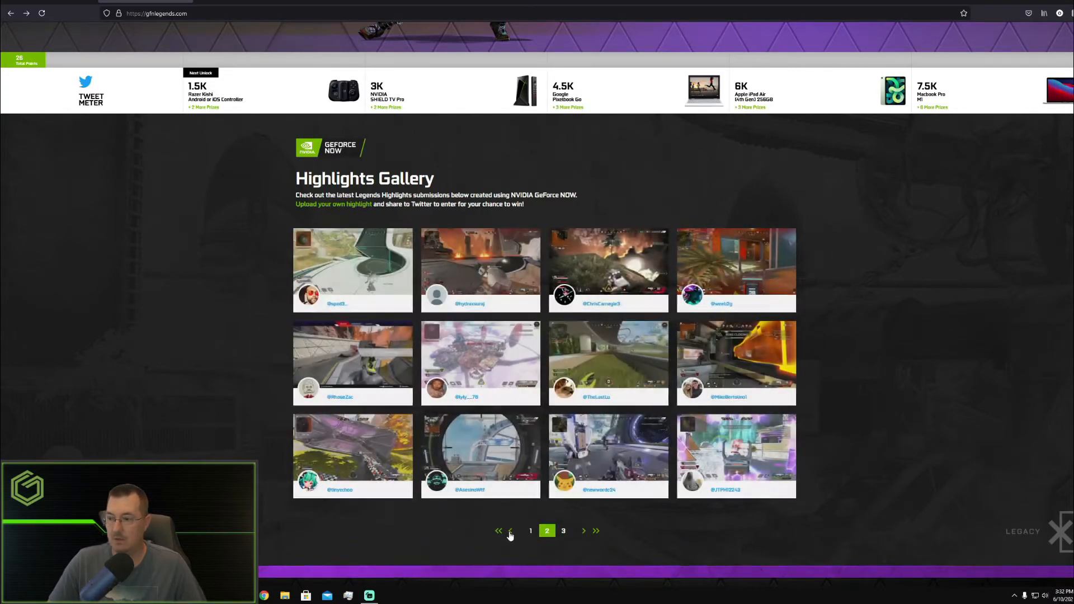
{"action": "left_click", "coordinate": [510, 530]}
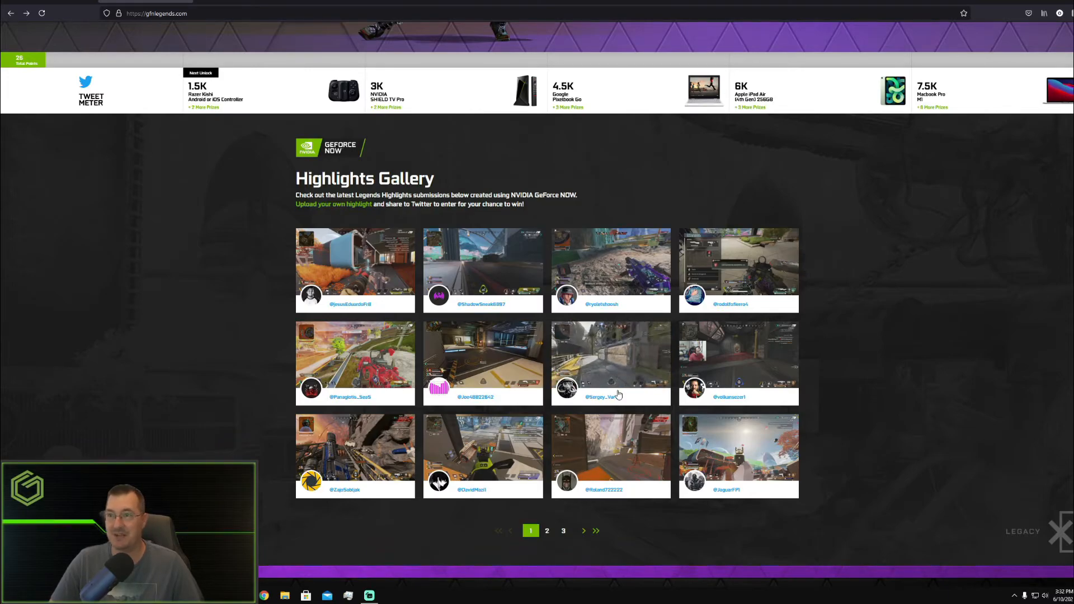
{"action": "scroll", "scroll_direction": "down", "scroll_amount": 3}
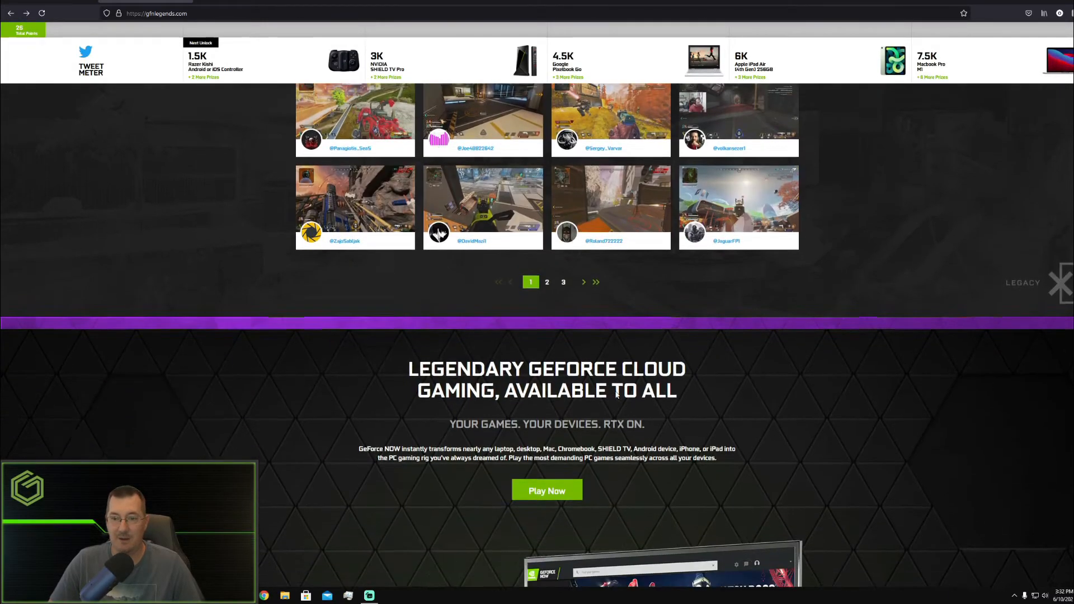
{"action": "scroll", "scroll_direction": "up", "scroll_amount": 3}
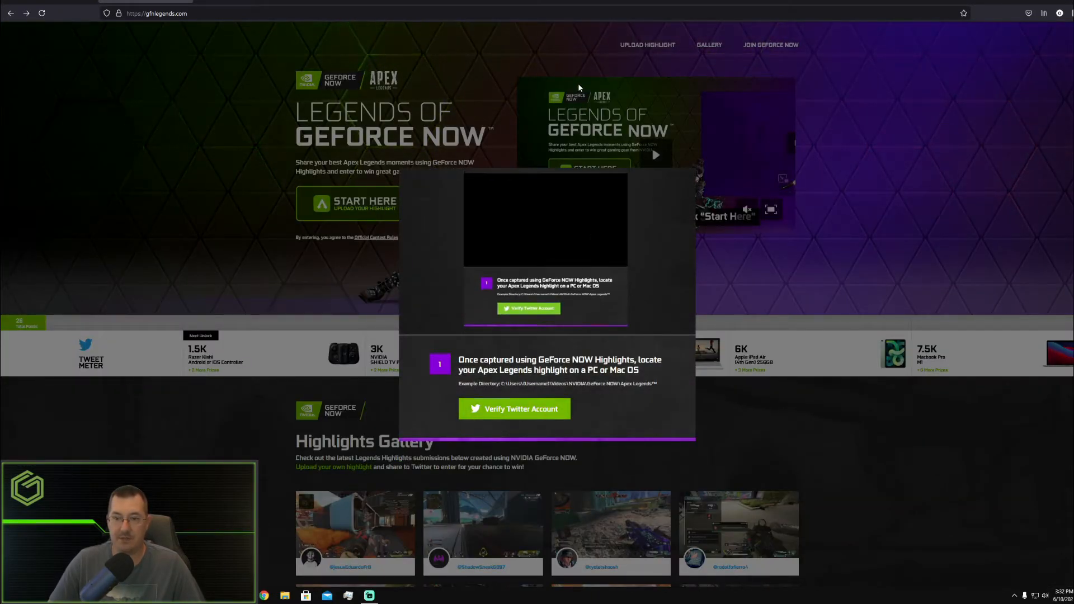
Verify the Twitter account by authorizing the contest app, then start choosing a highlight to upload.
{"action": "left_click", "coordinate": [513, 410]}
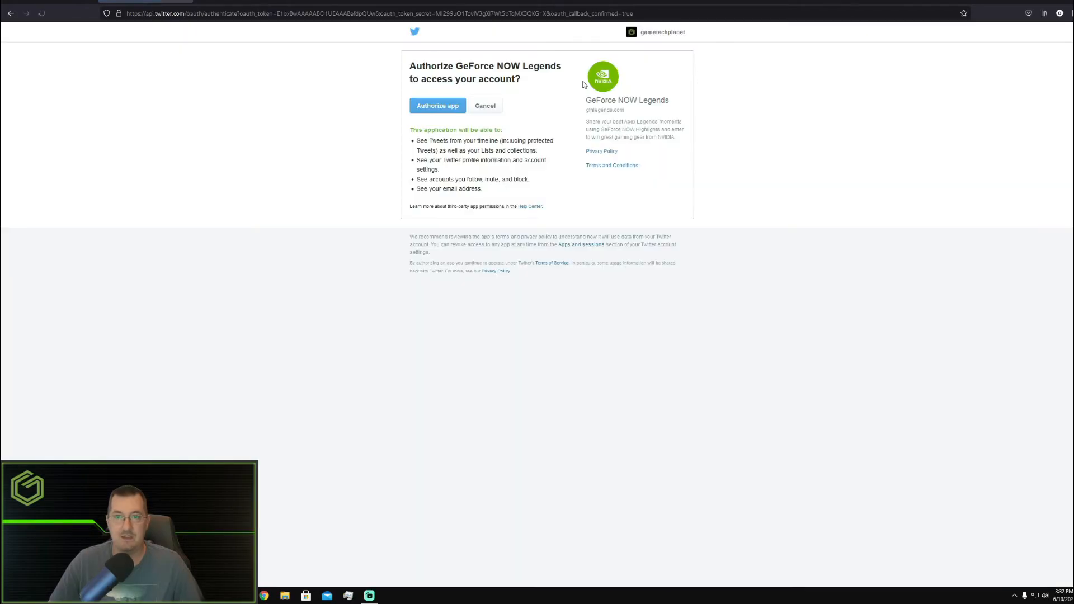
{"action": "left_click", "coordinate": [438, 105]}
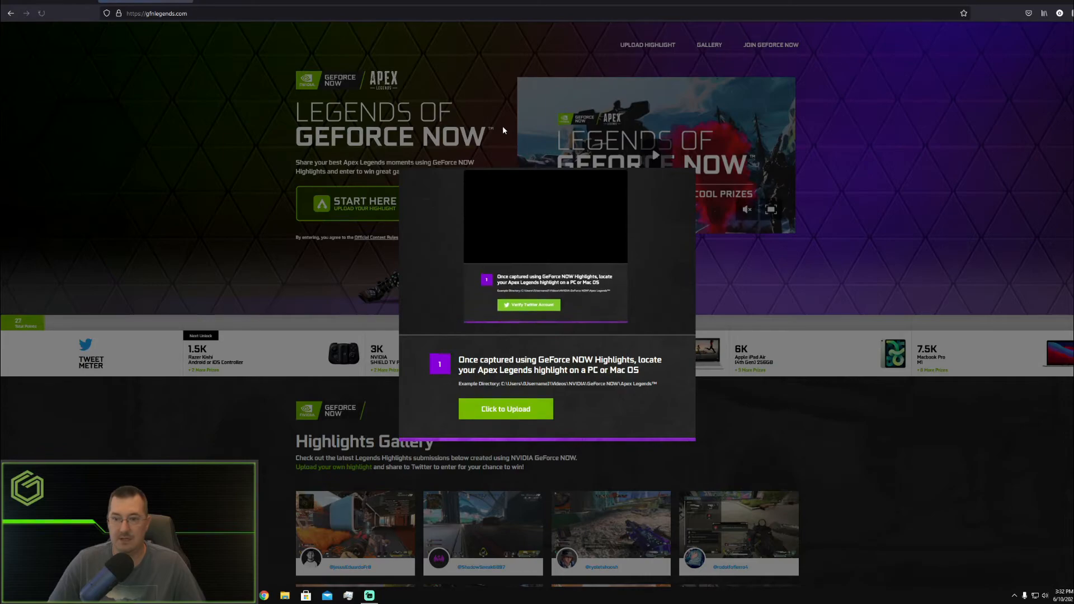
{"action": "left_click", "coordinate": [528, 305]}
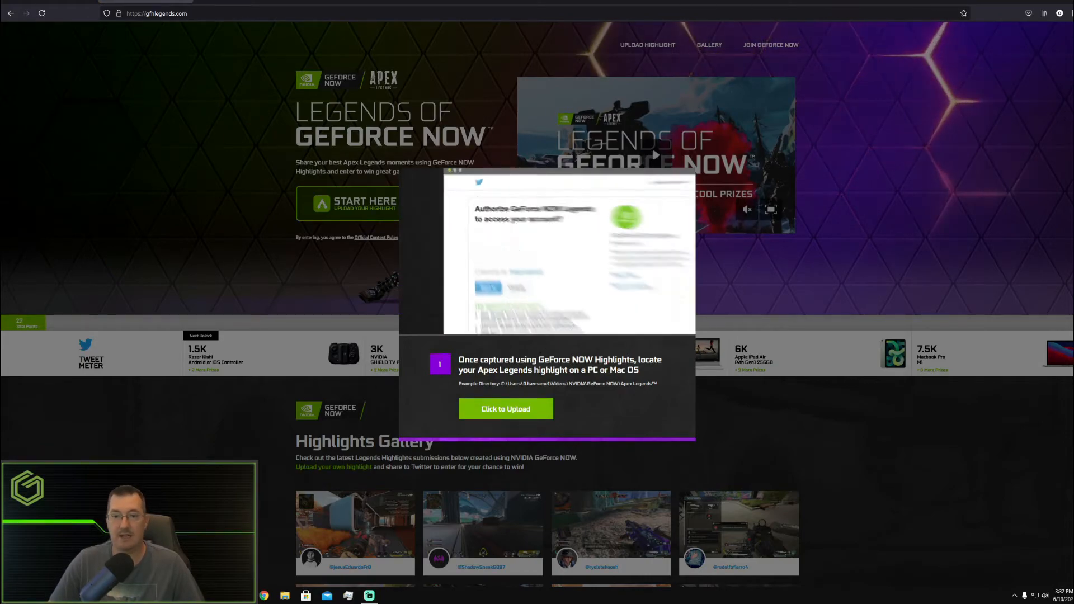
{"action": "left_click", "coordinate": [506, 410]}
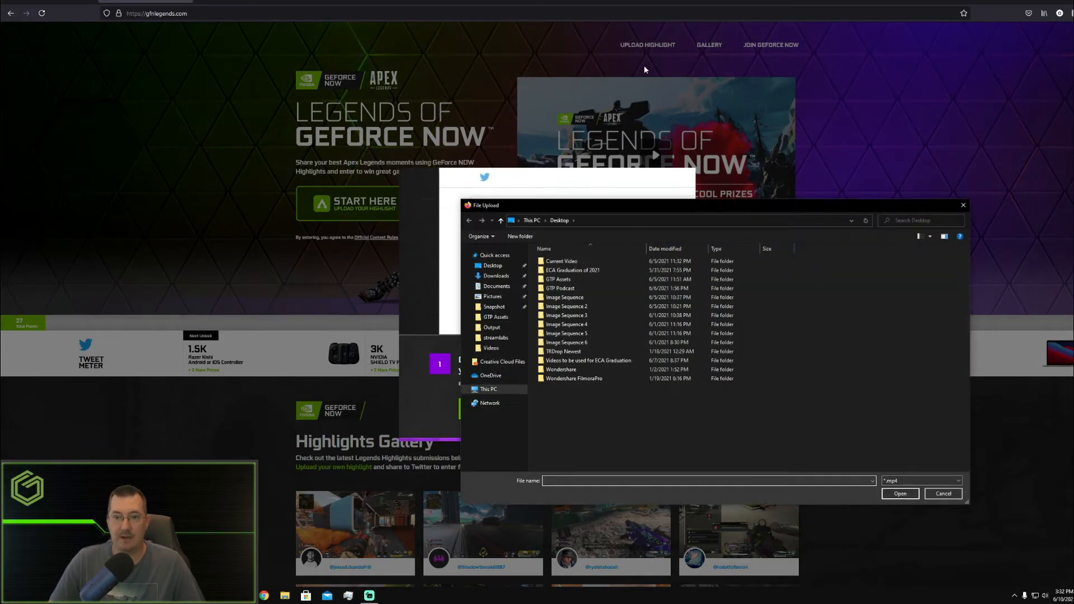
Close the file upload window without selecting a highlight clip.
{"action": "left_click", "coordinate": [566, 334]}
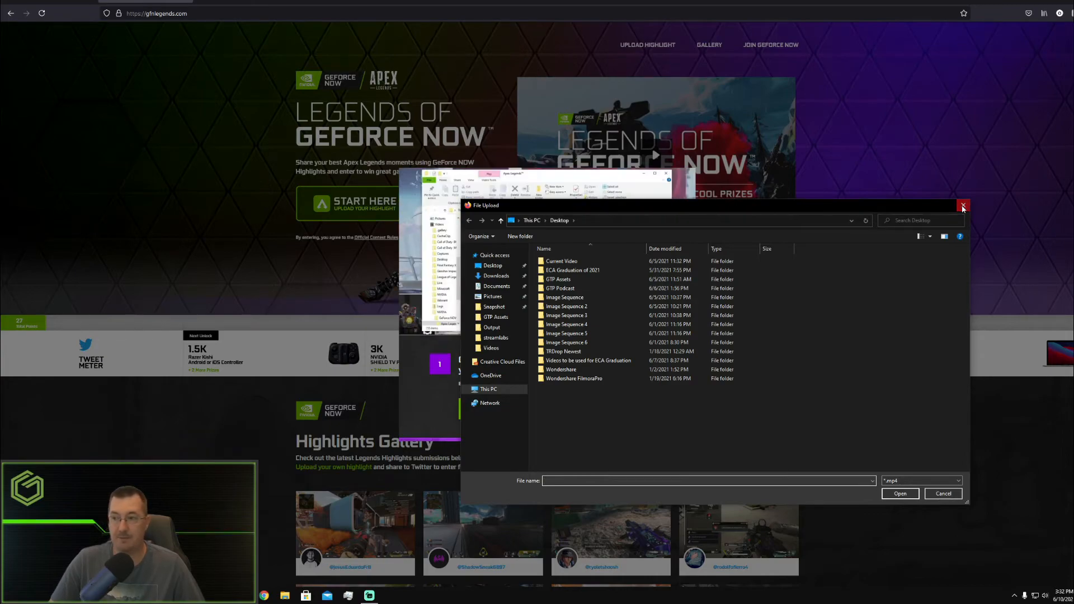
{"action": "left_click", "coordinate": [962, 206]}
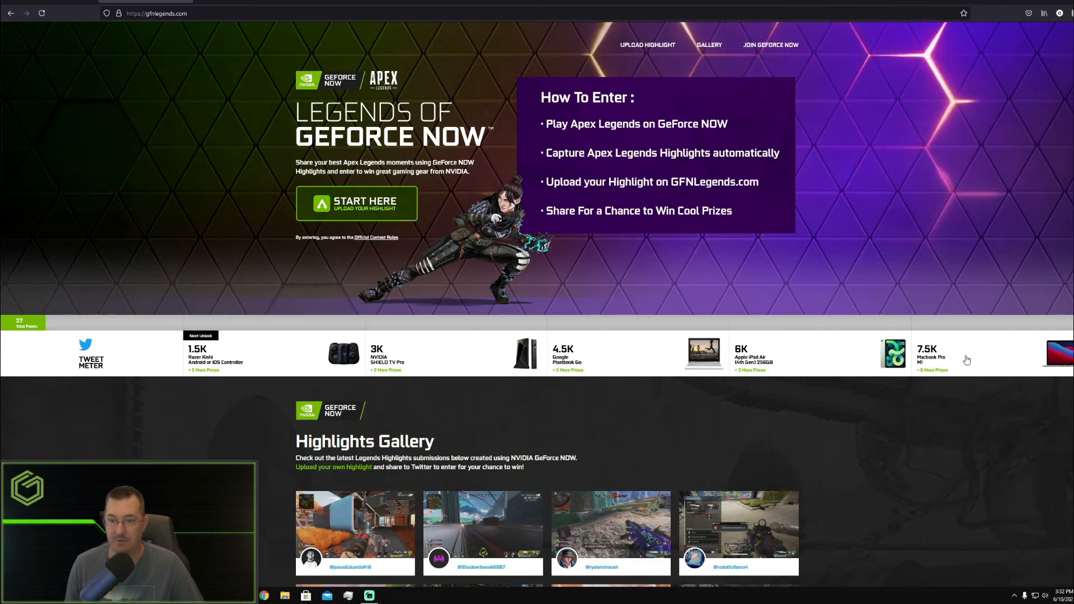
Scroll down past the Highlights Gallery to the GeForce cloud gaming promotion section.
{"action": "scroll", "scroll_direction": "down", "scroll_amount": 3}
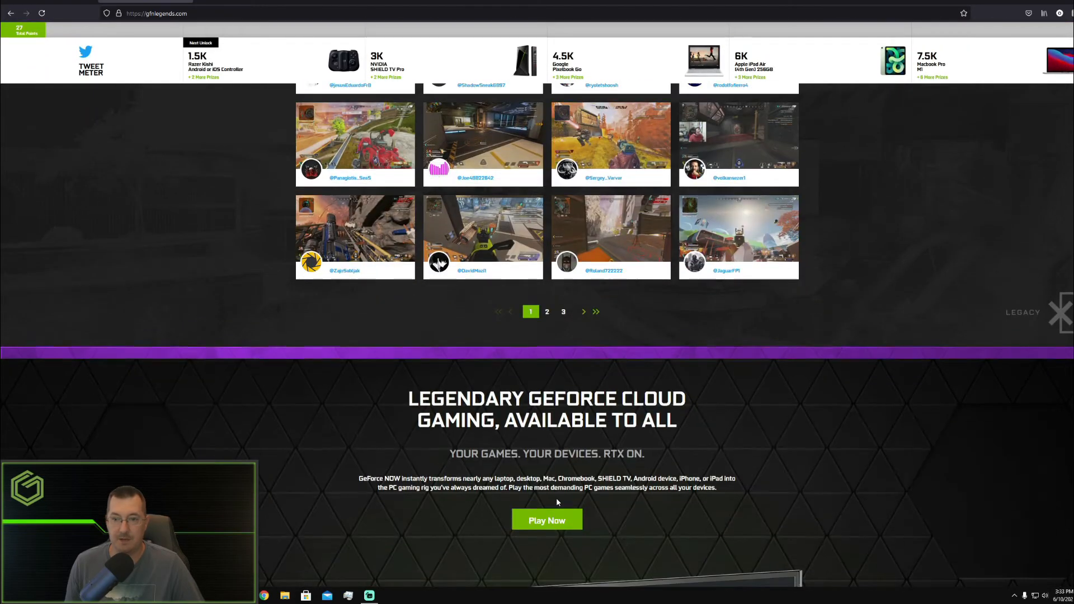